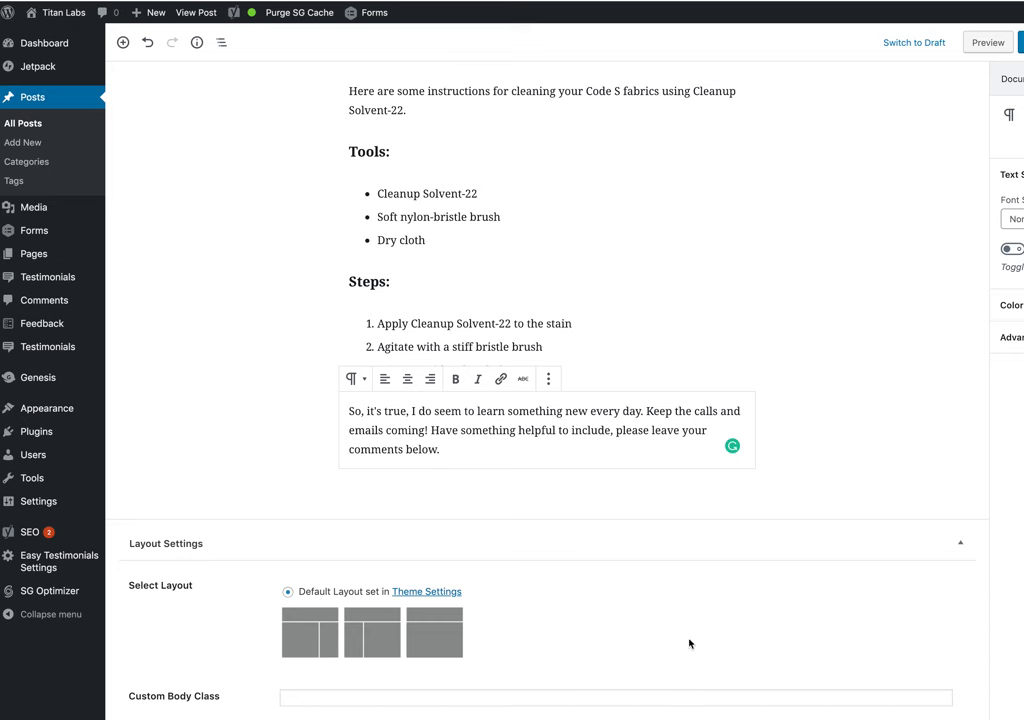
mouse_move(295, 450)
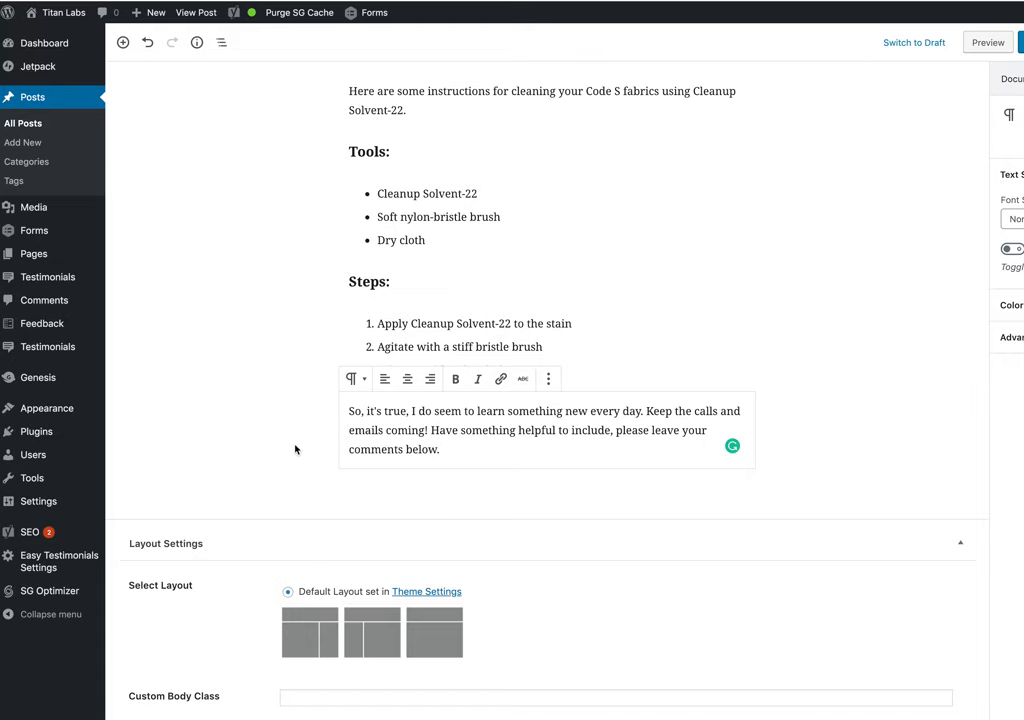
Step: Scroll through the Code S fabric cleaning section down to the post's closing paragraph
scroll(down, 3)
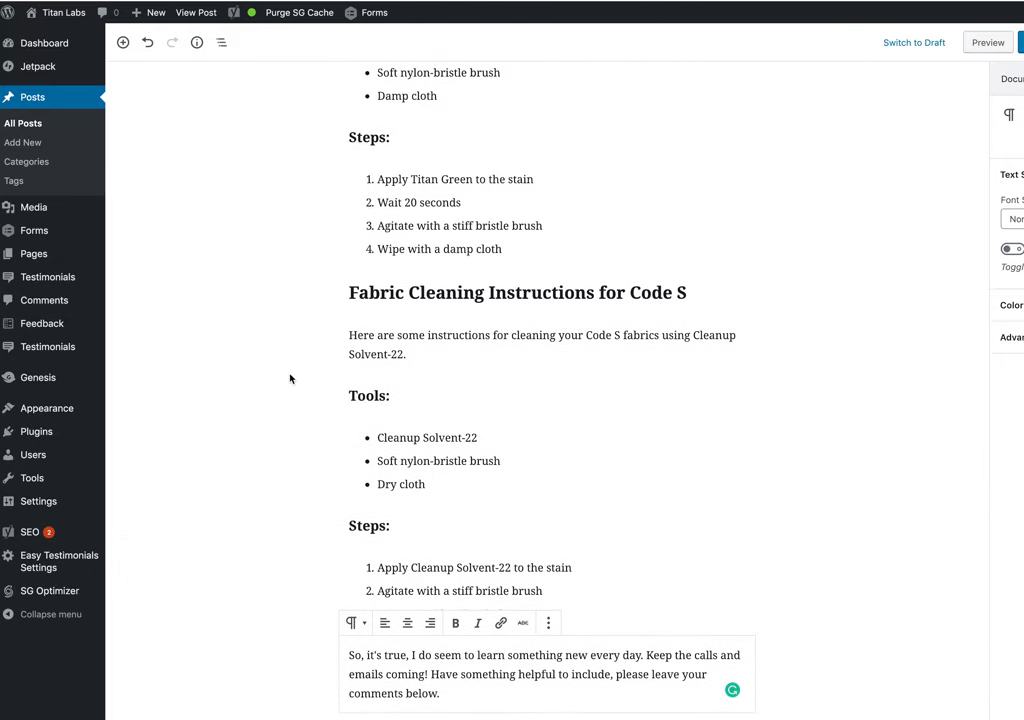
scroll(down, 3)
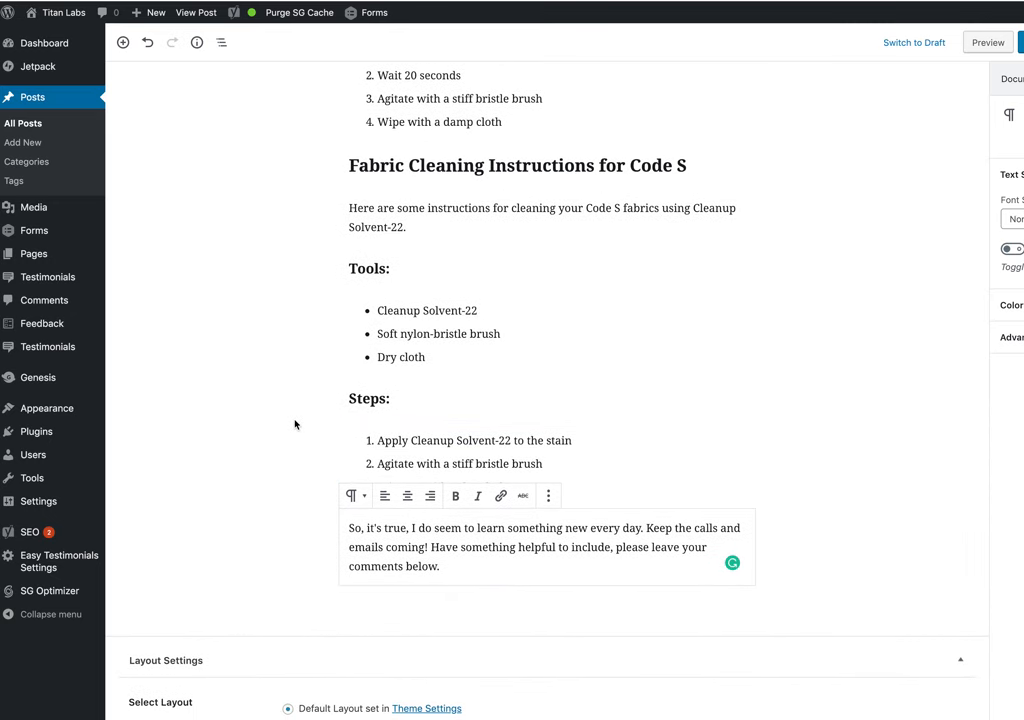
scroll(down, 3)
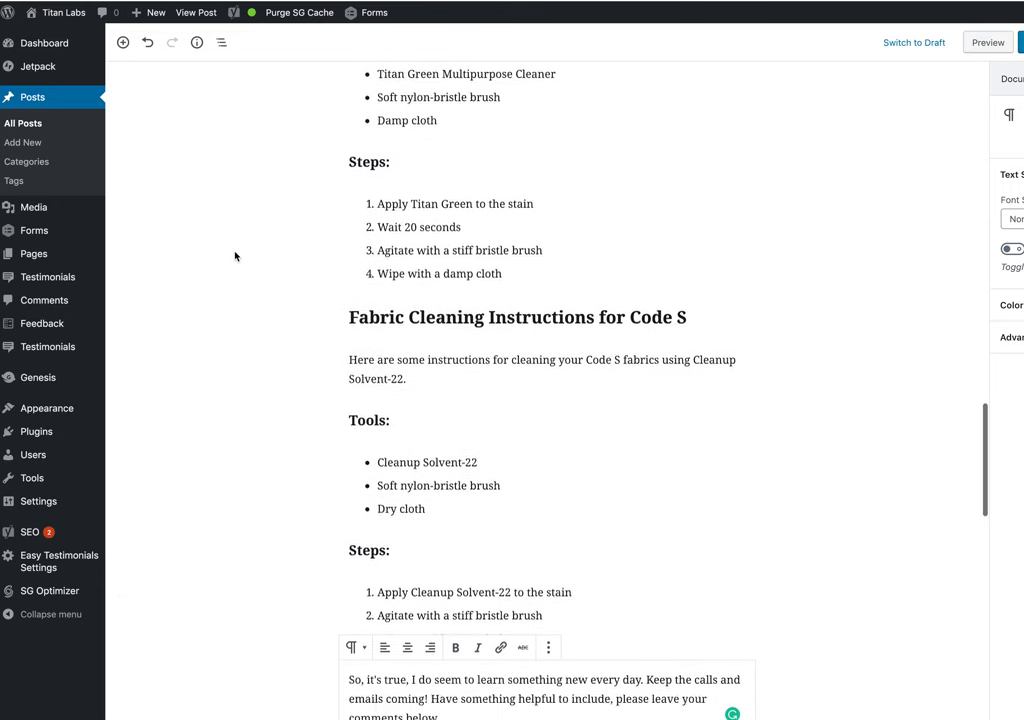
scroll(down, 3)
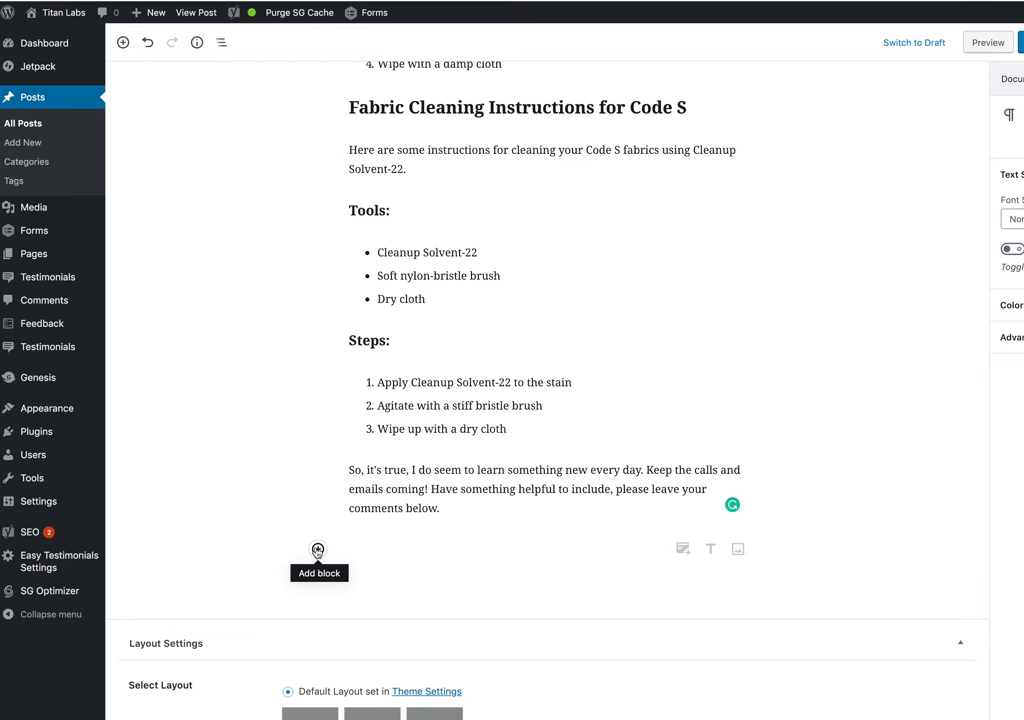
Step: Add an H4 heading below the closing paragraph and type 'Subscribe to Titan Labs bl'
click(318, 550)
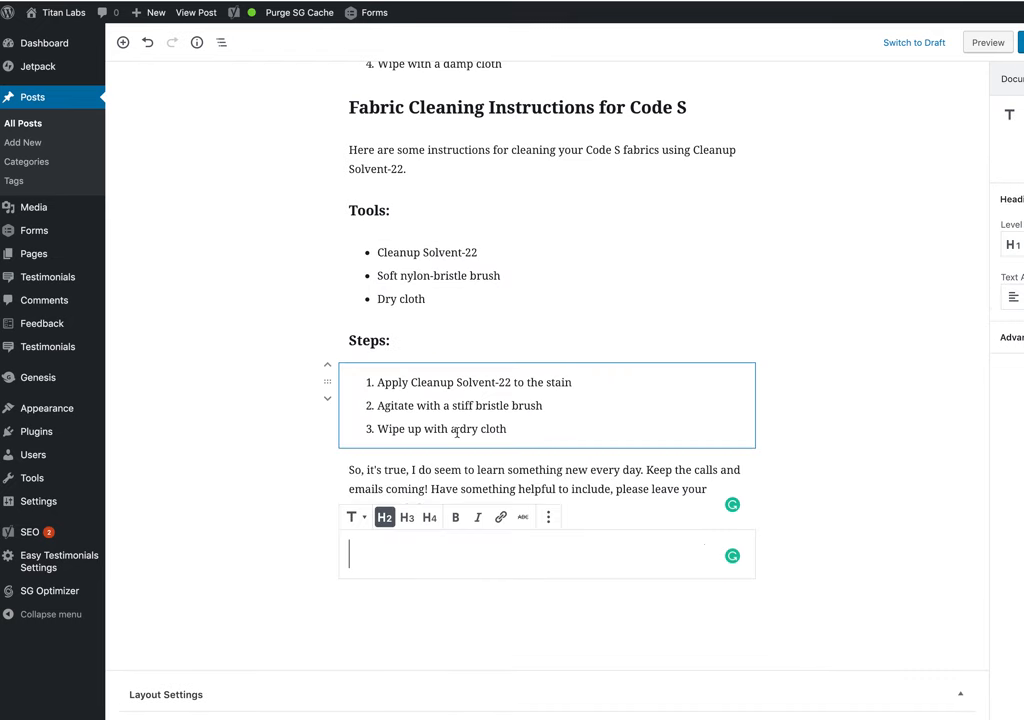
click(429, 517)
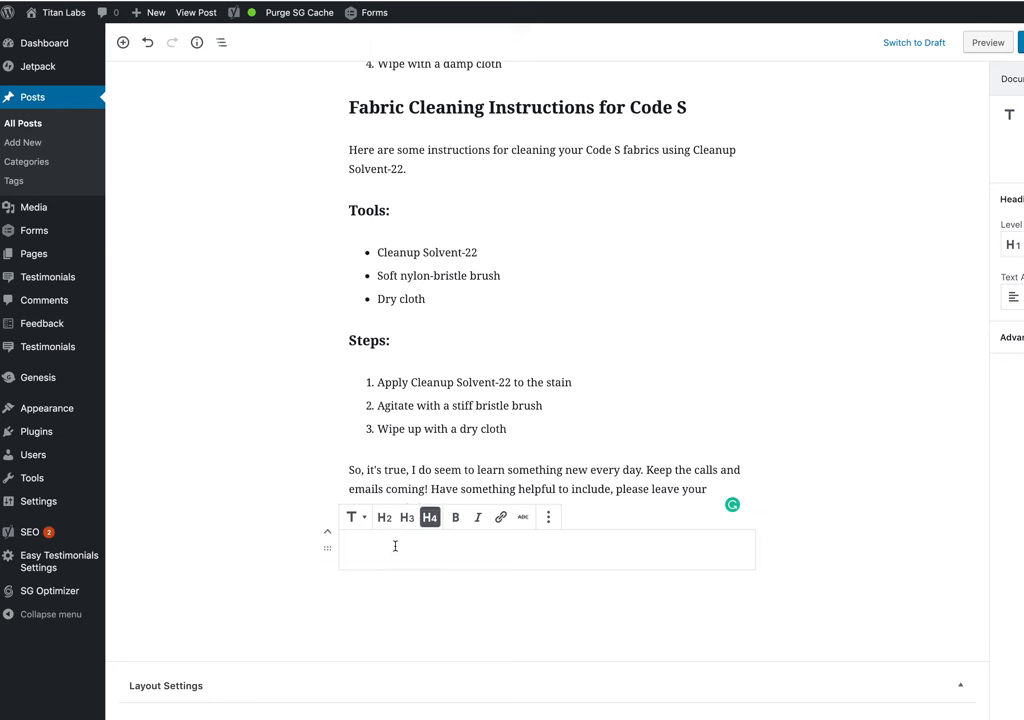
text(Subscri)
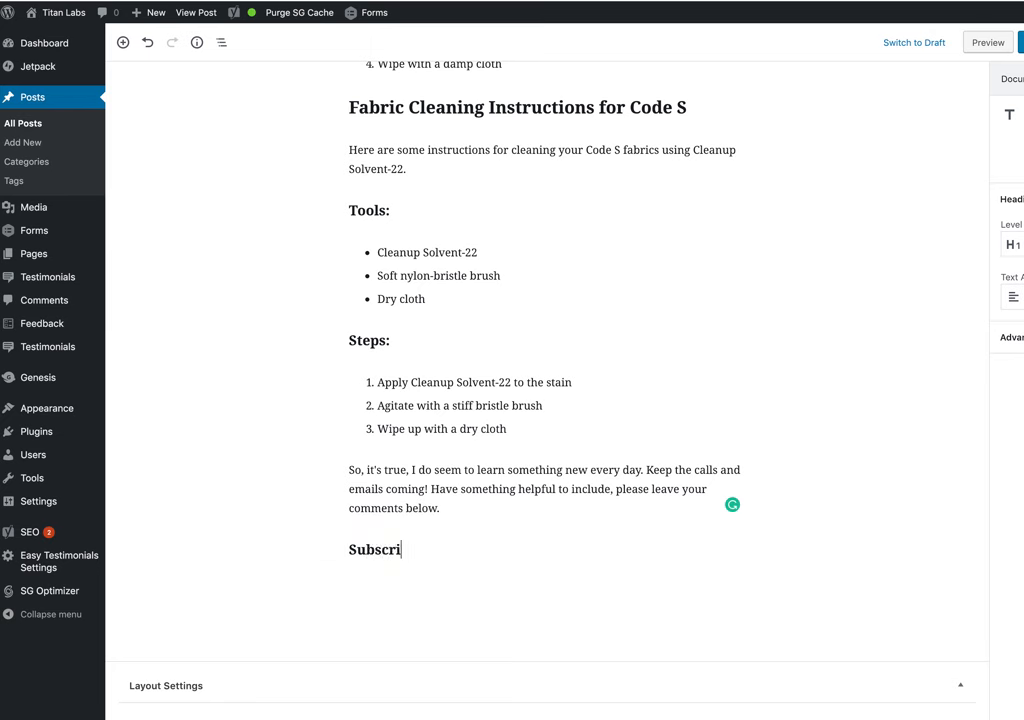
text(be to Ti)
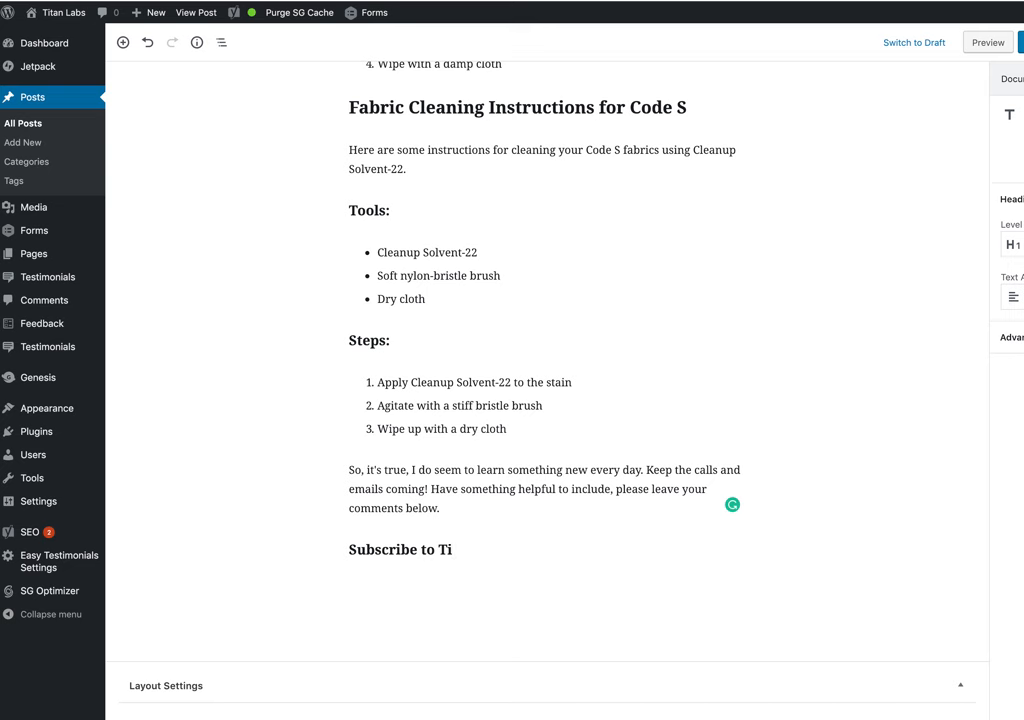
text(tan)
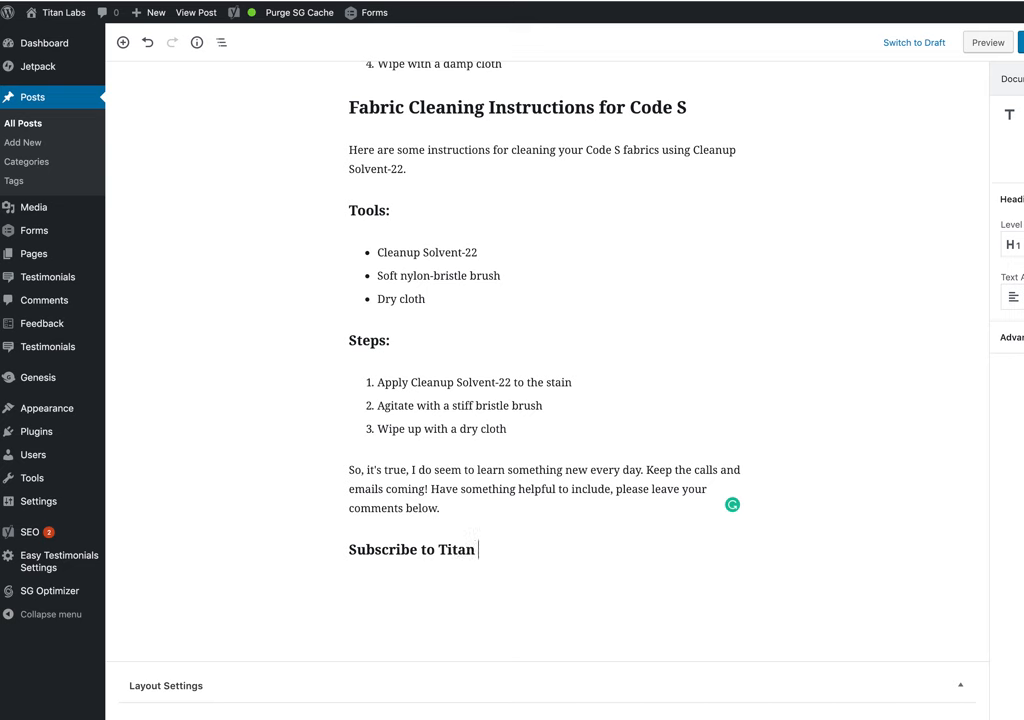
text(Labs)
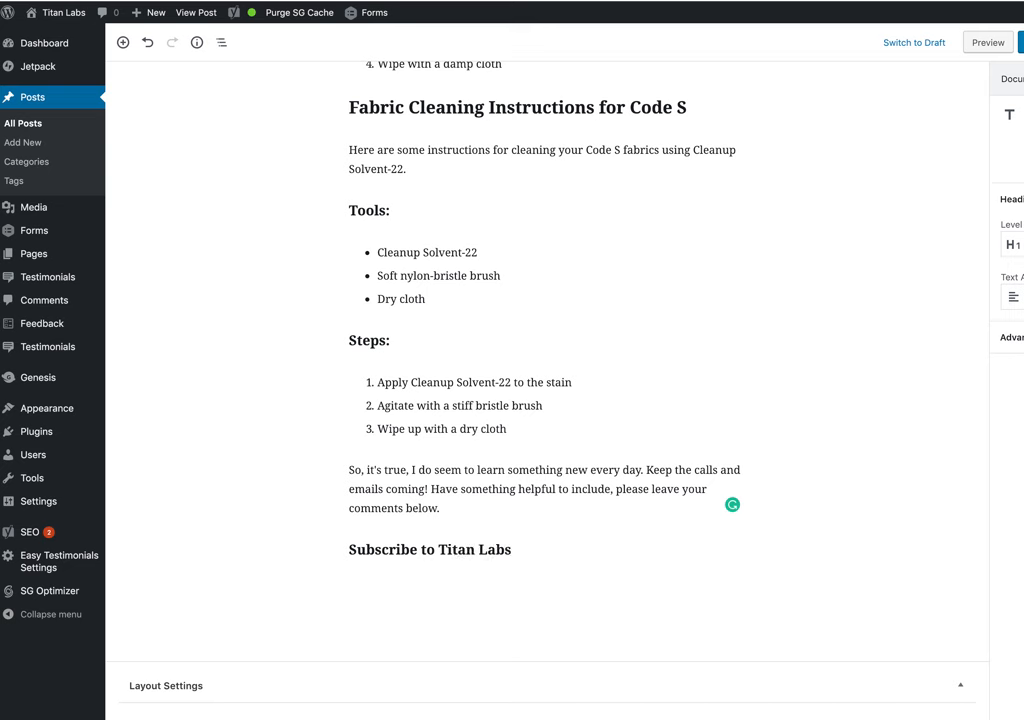
text(bl)
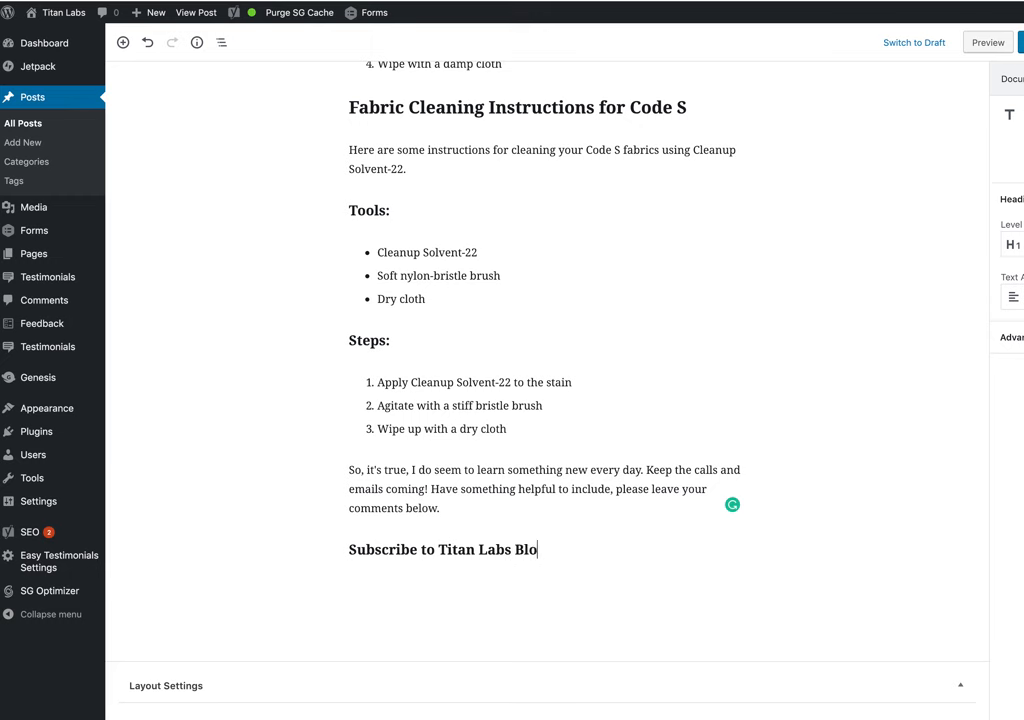
Step: Correct the heading text by inserting 'the' and an apostrophe
click(442, 550)
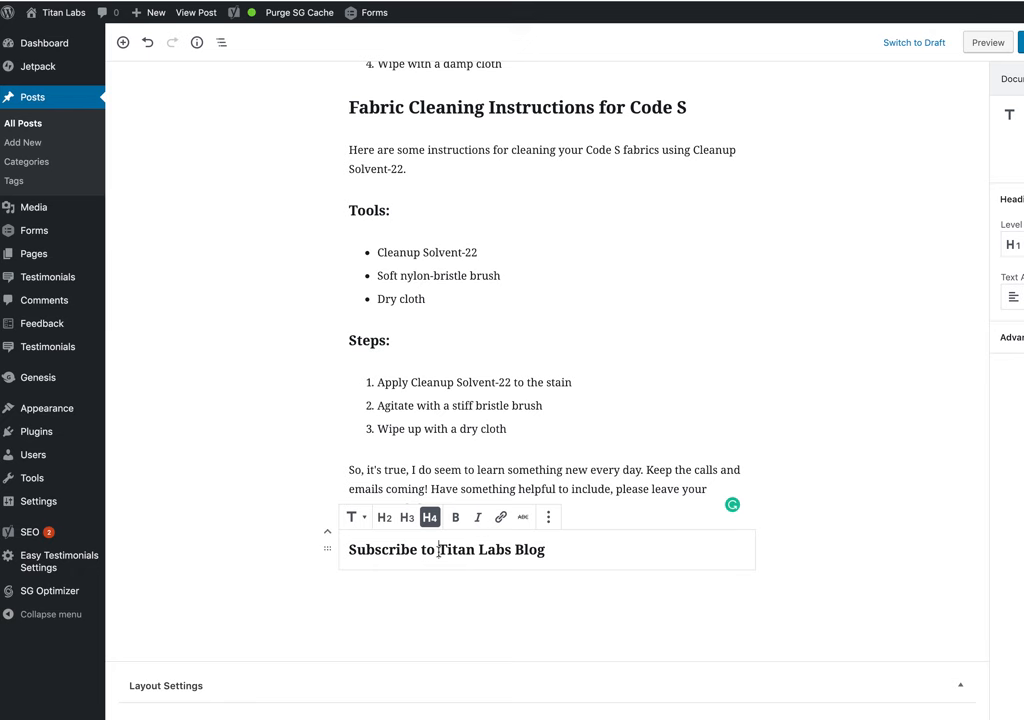
text(the)
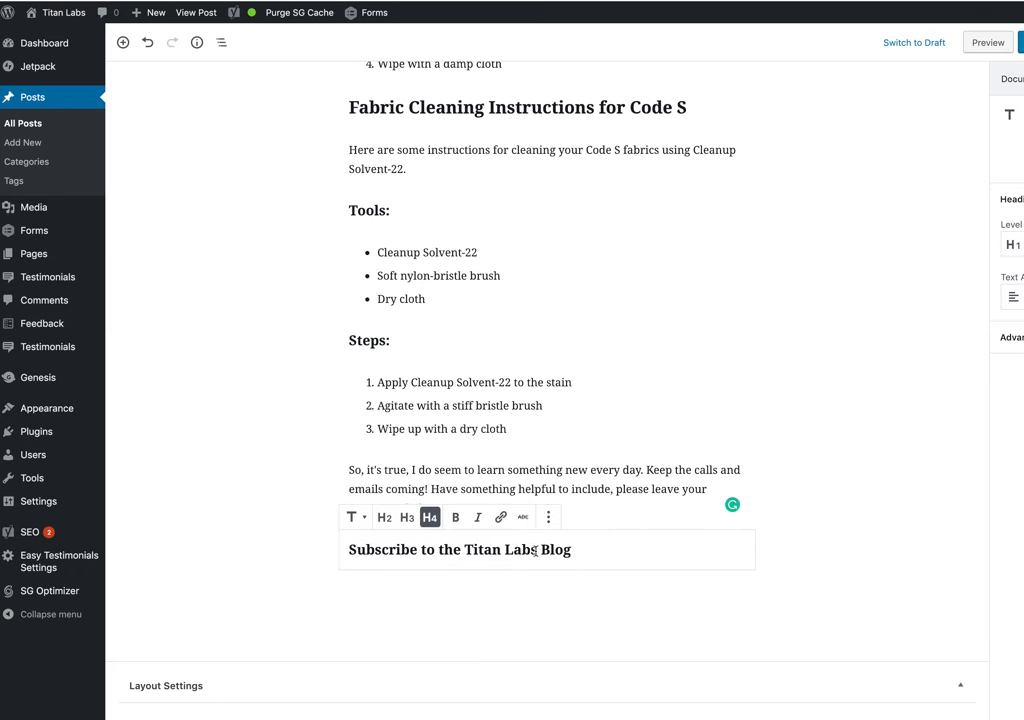
text(')
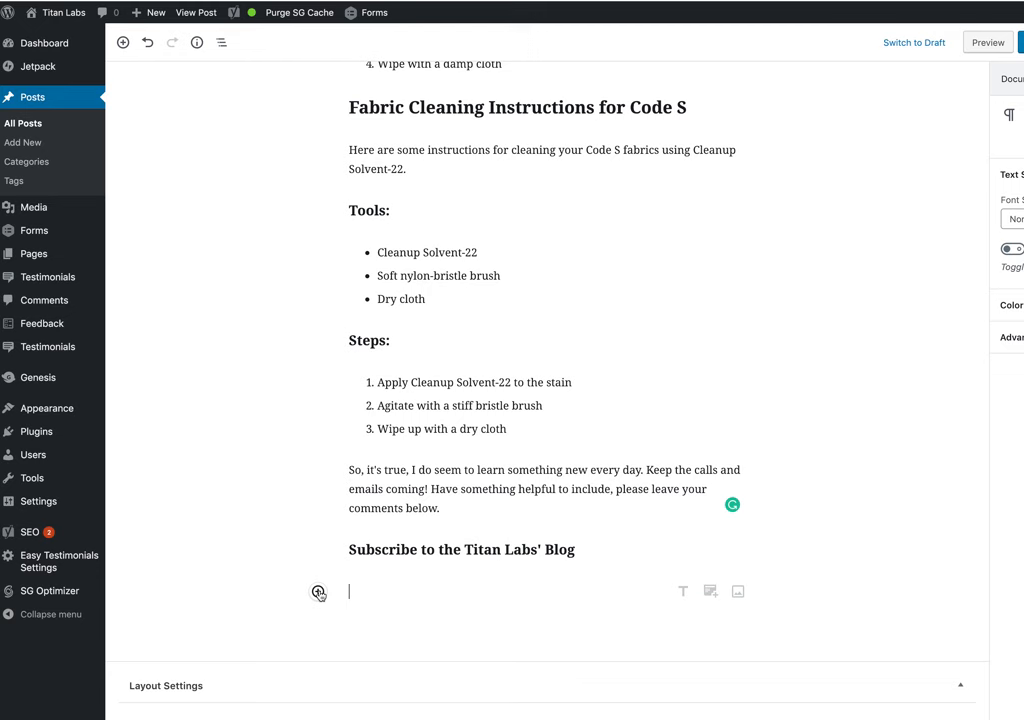
Step: Insert a Jetpack Subscription Form block under the heading, then view the live post
click(318, 592)
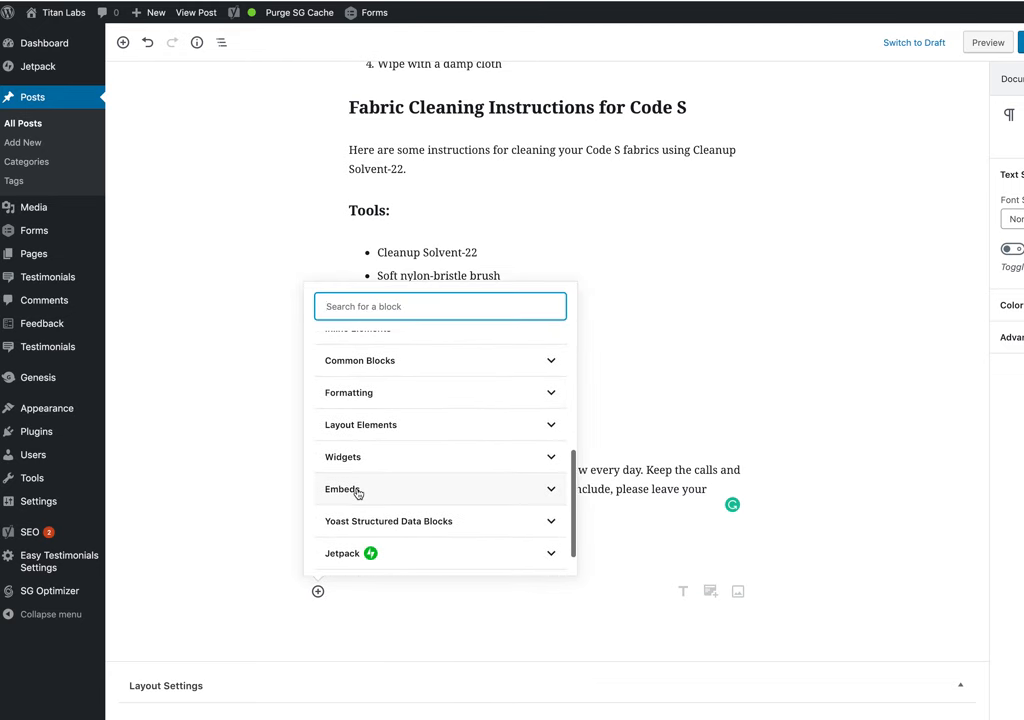
scroll(down, 3)
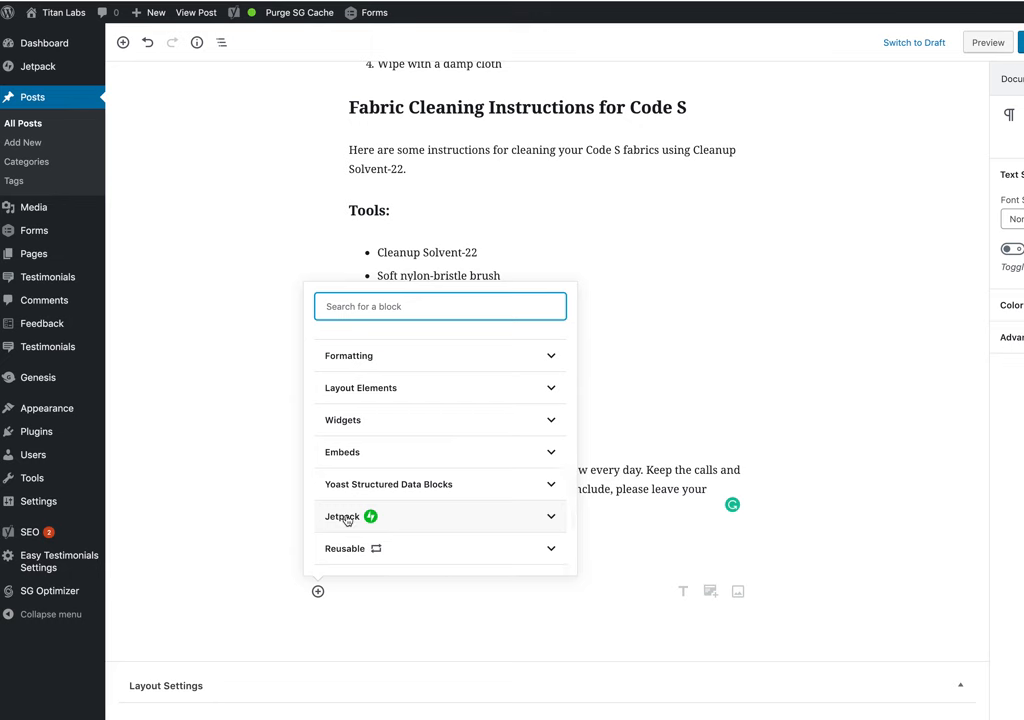
click(342, 516)
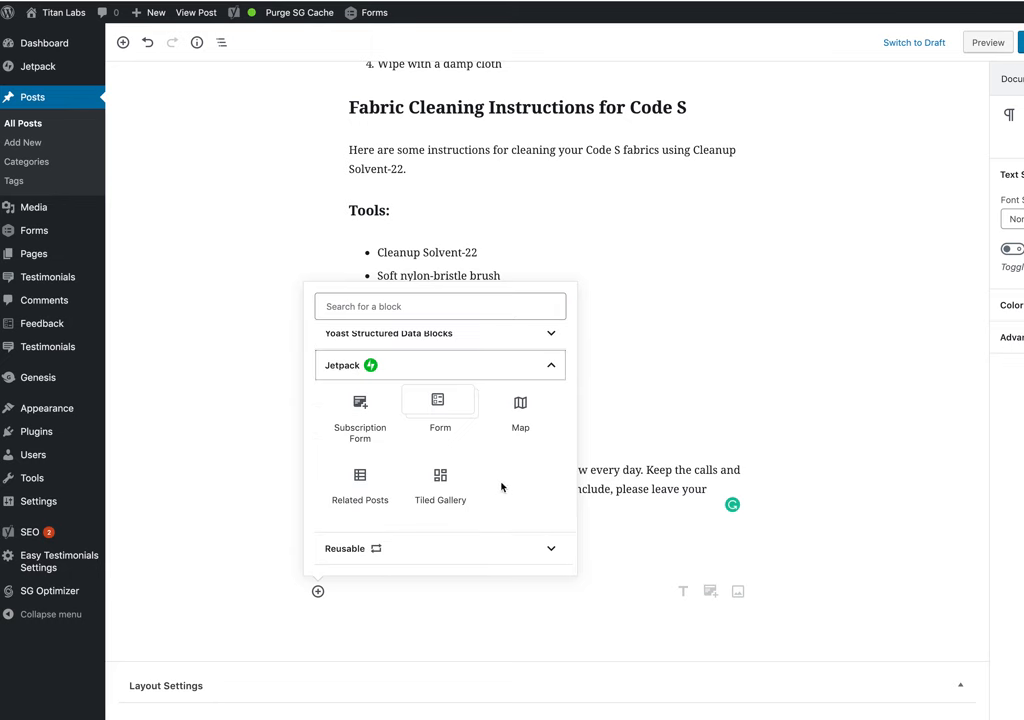
mouse_move(440, 483)
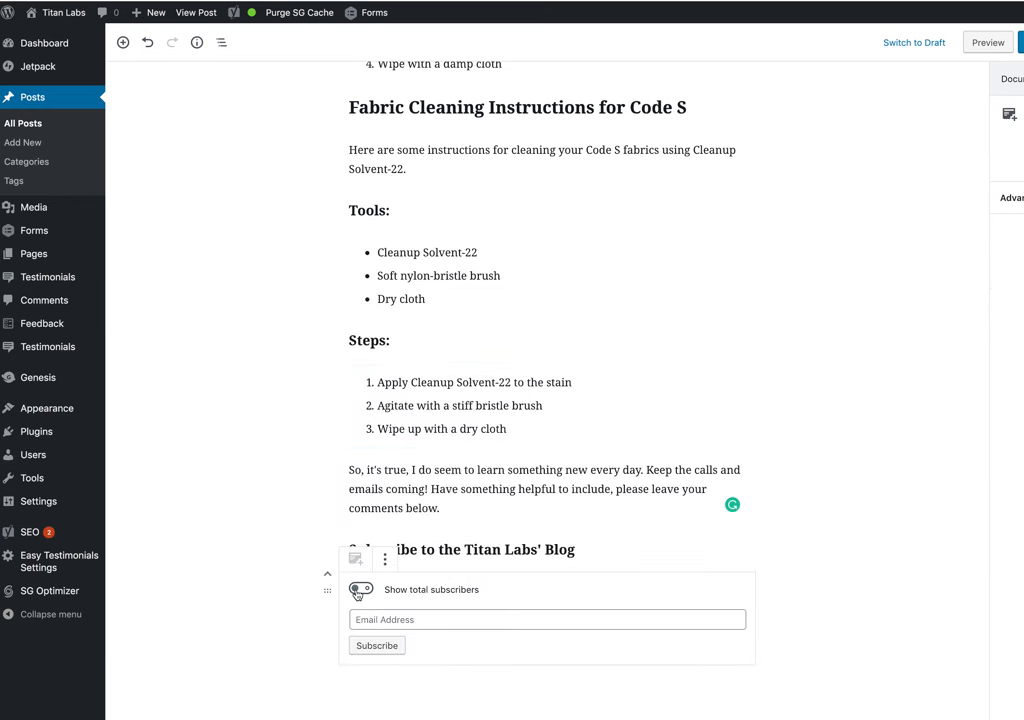
click(360, 589)
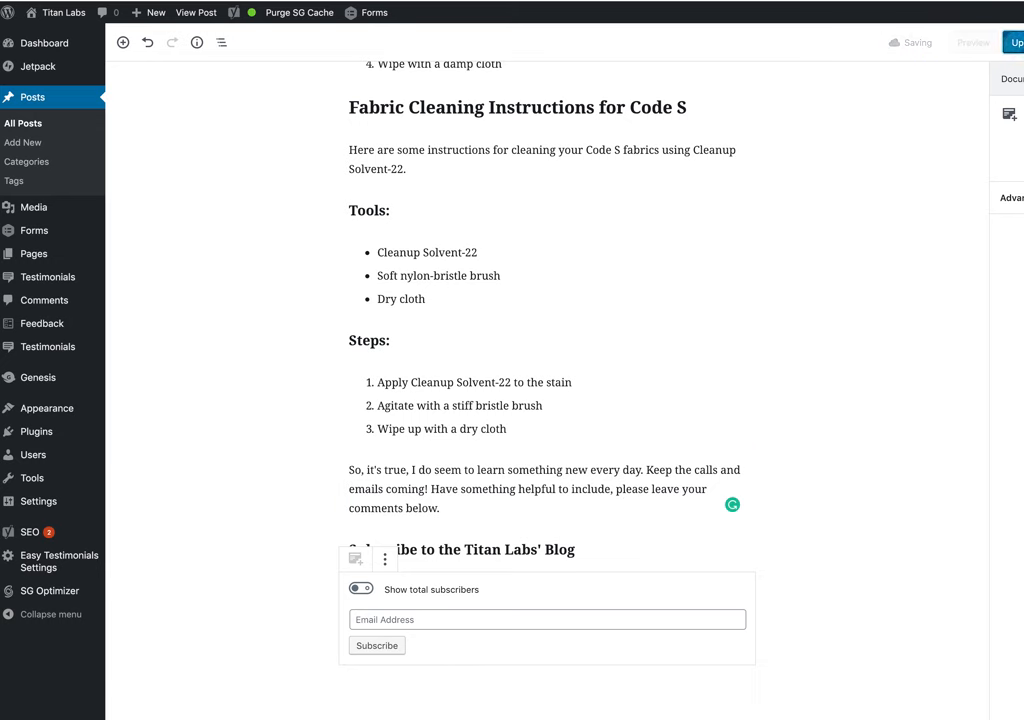
click(1016, 43)
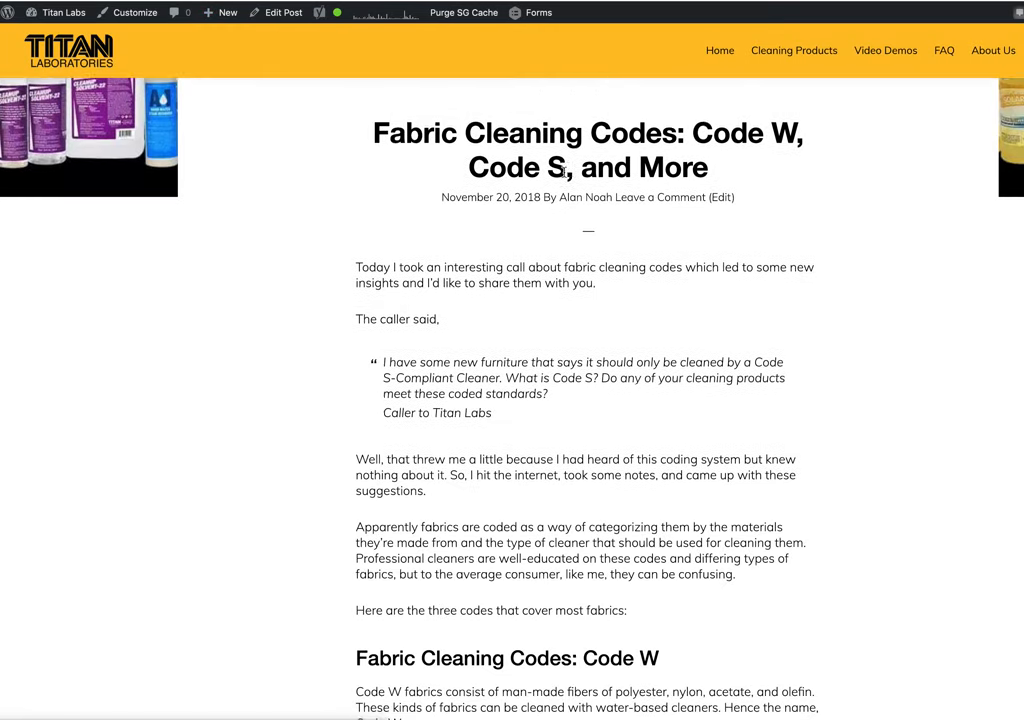
Step: Scroll to the live subscription form and submit it twice with an empty email field
scroll(down, 3)
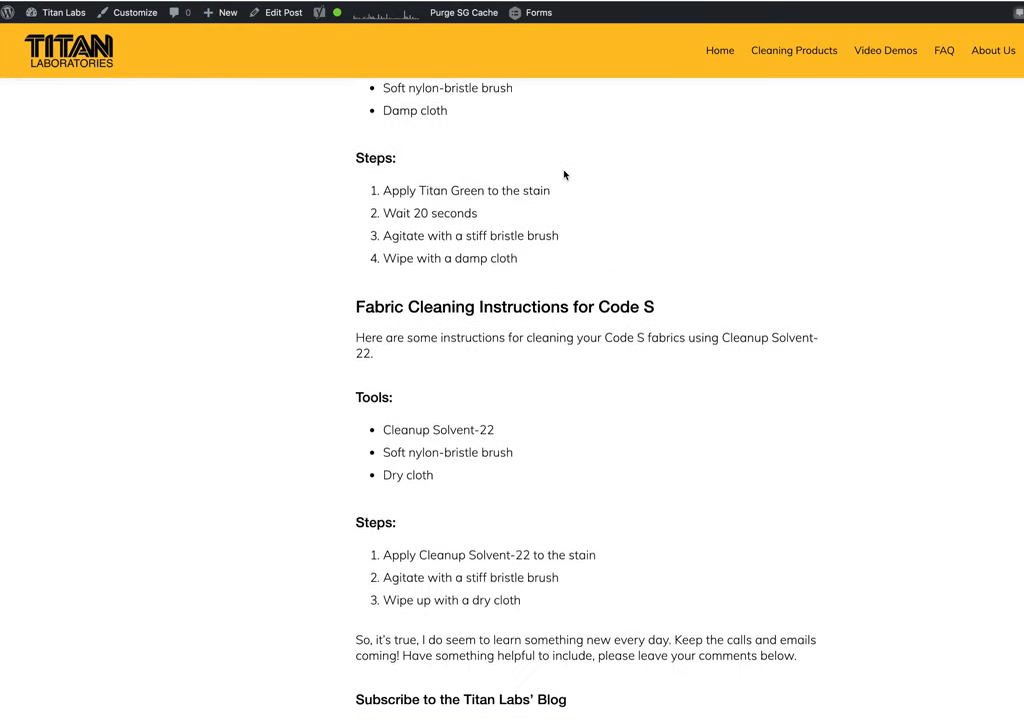
scroll(down, 3)
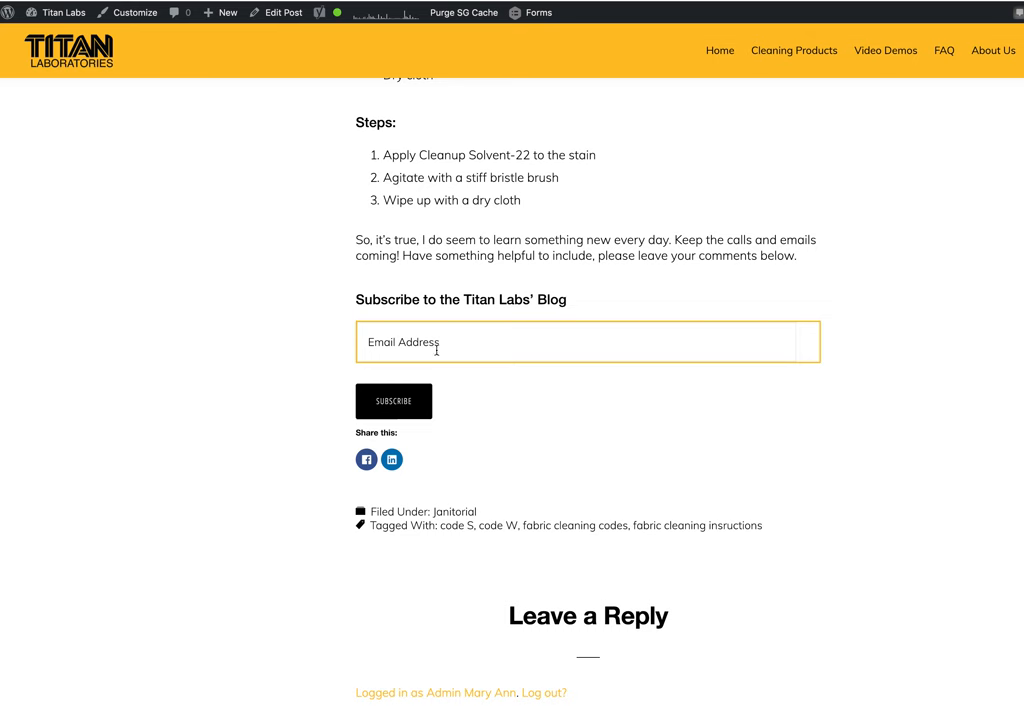
click(393, 401)
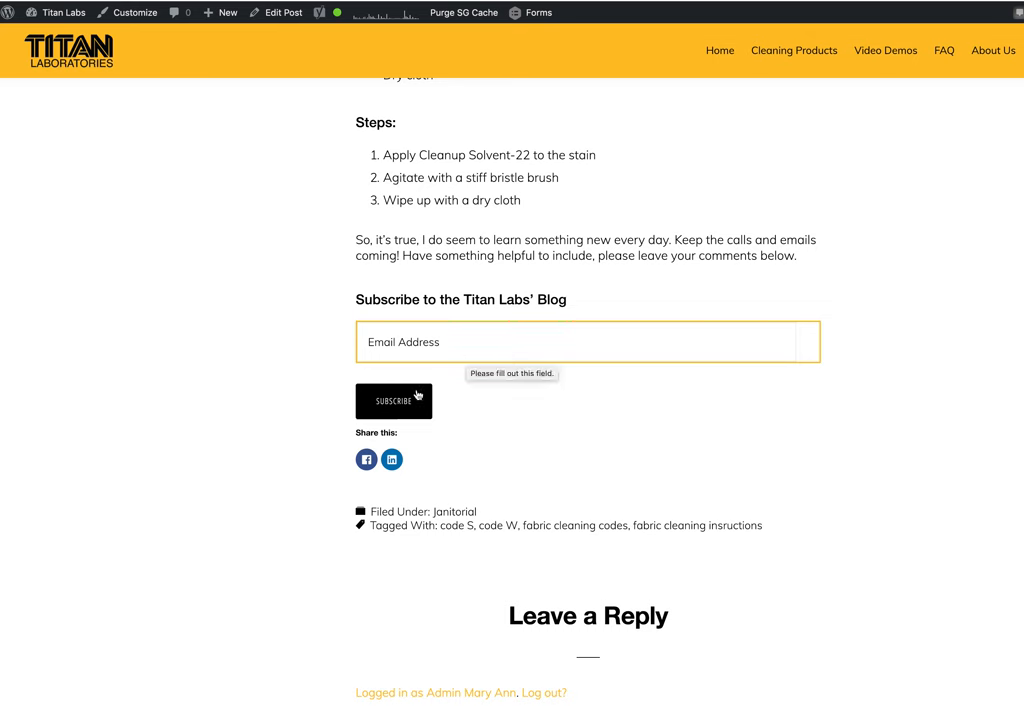
mouse_move(629, 324)
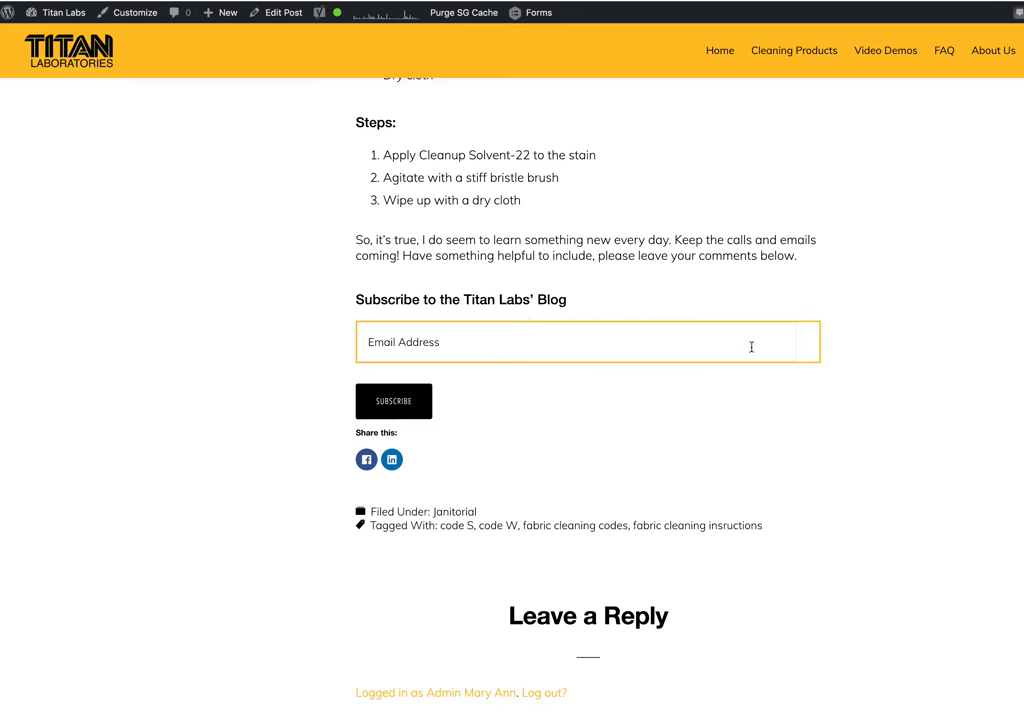
click(393, 401)
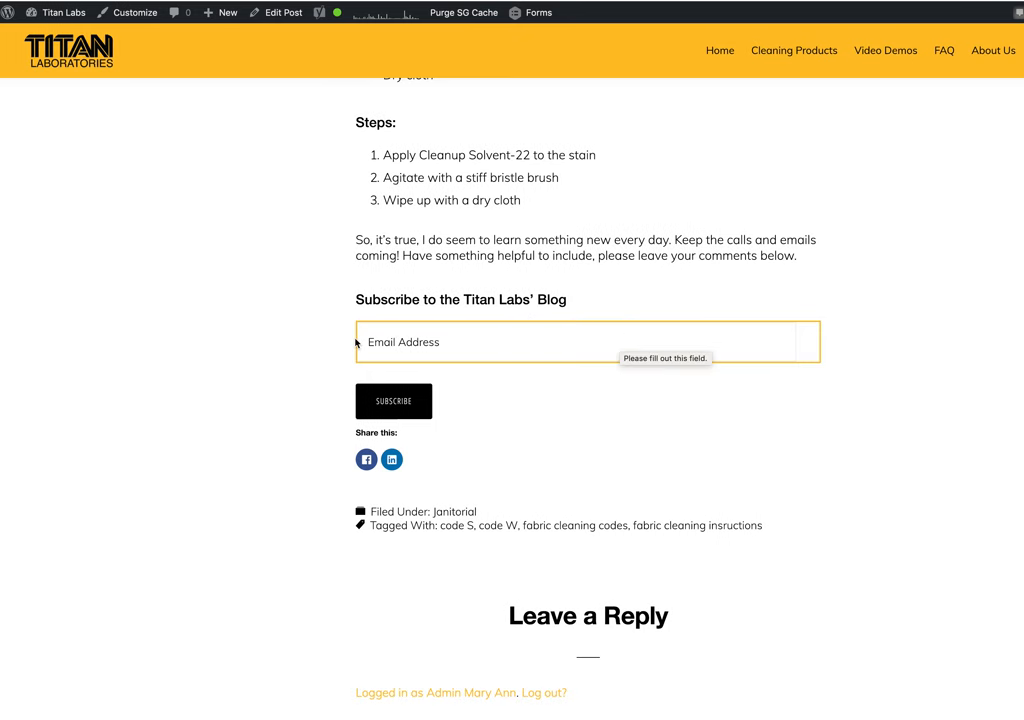